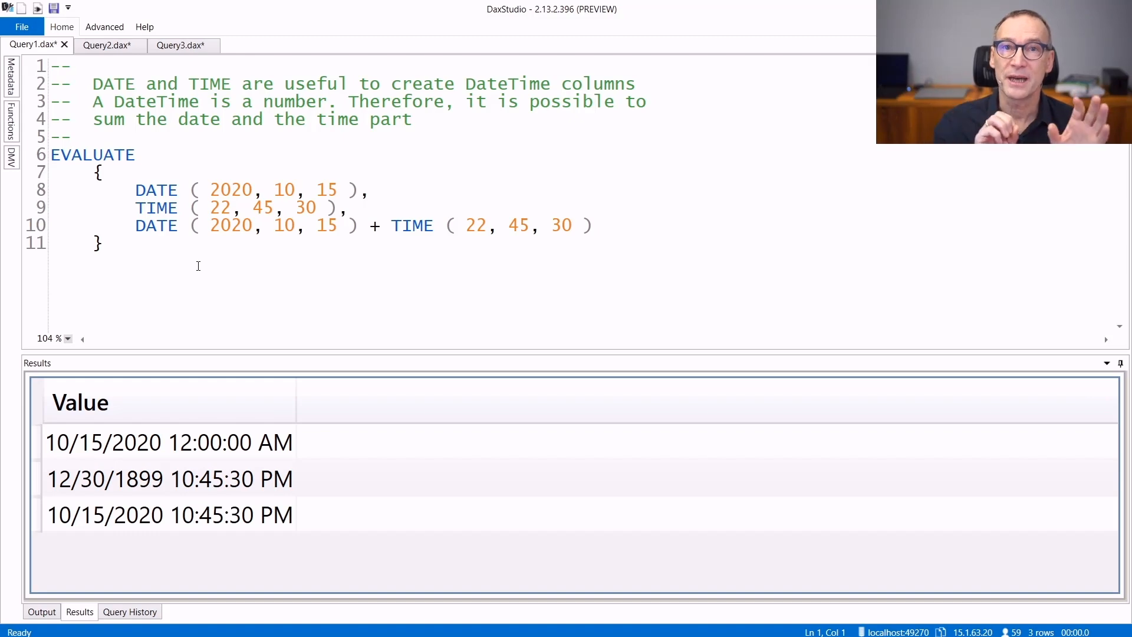
Show the Query2.dax overflow query and set the first DATE call's day argument to 32.
{"action": "left_click", "coordinate": [219, 237]}
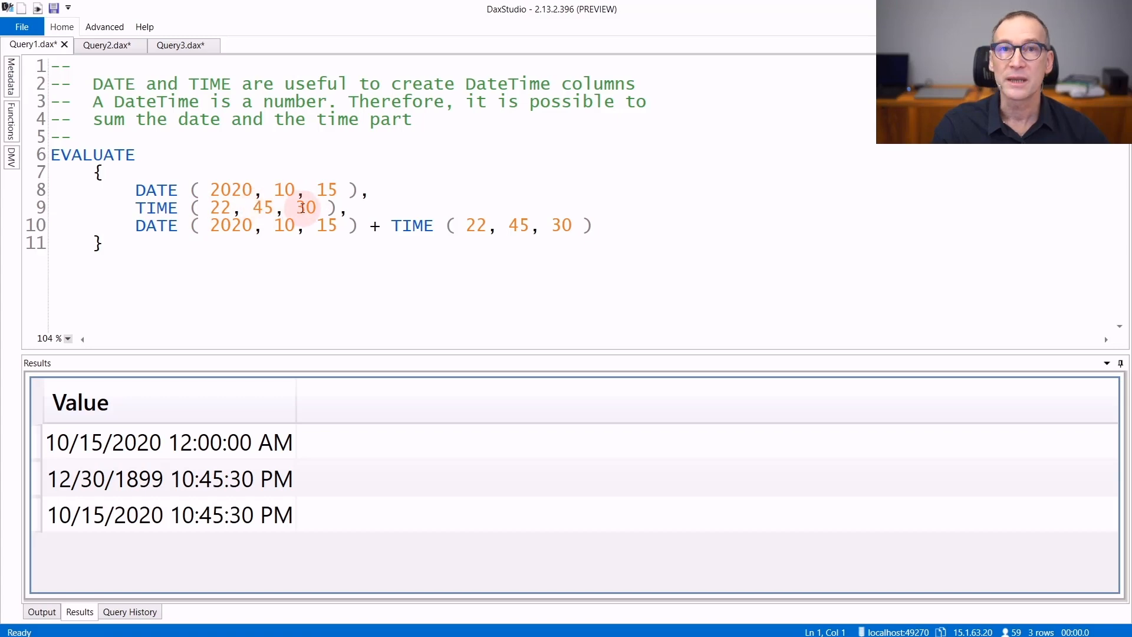
{"action": "mouse_move", "coordinate": [88, 459]}
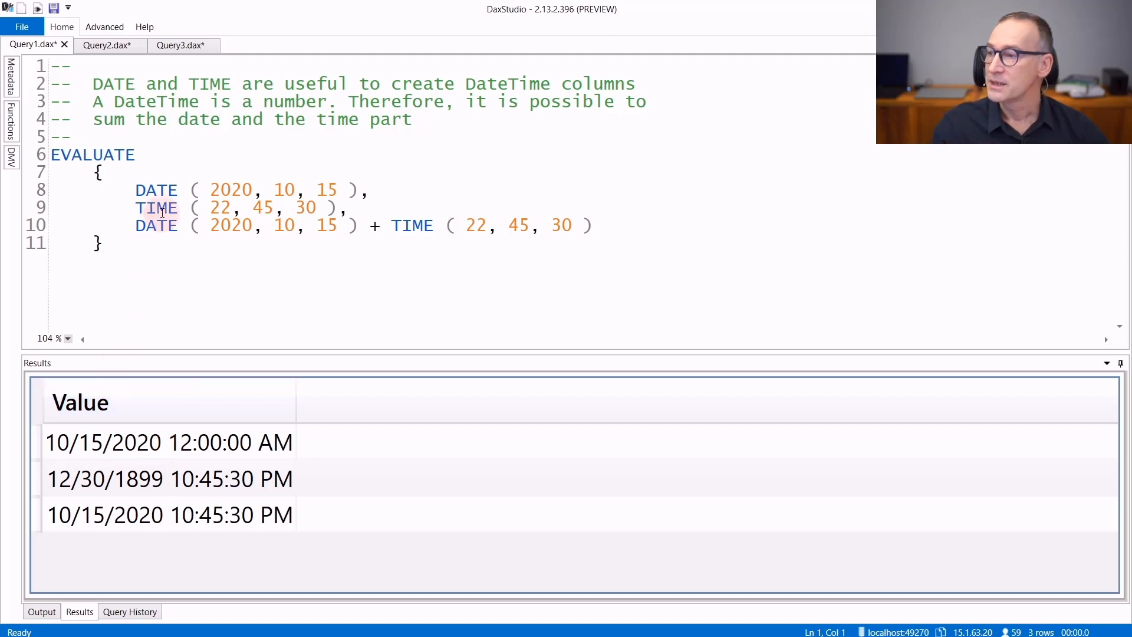
{"action": "mouse_move", "coordinate": [192, 479]}
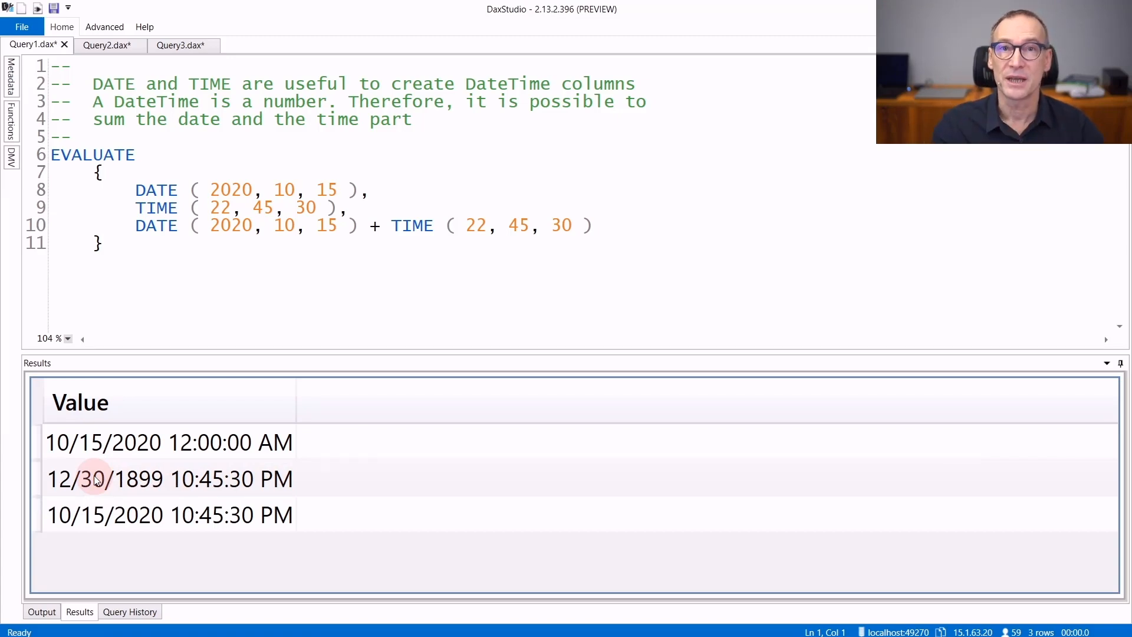
{"action": "mouse_move", "coordinate": [192, 243]}
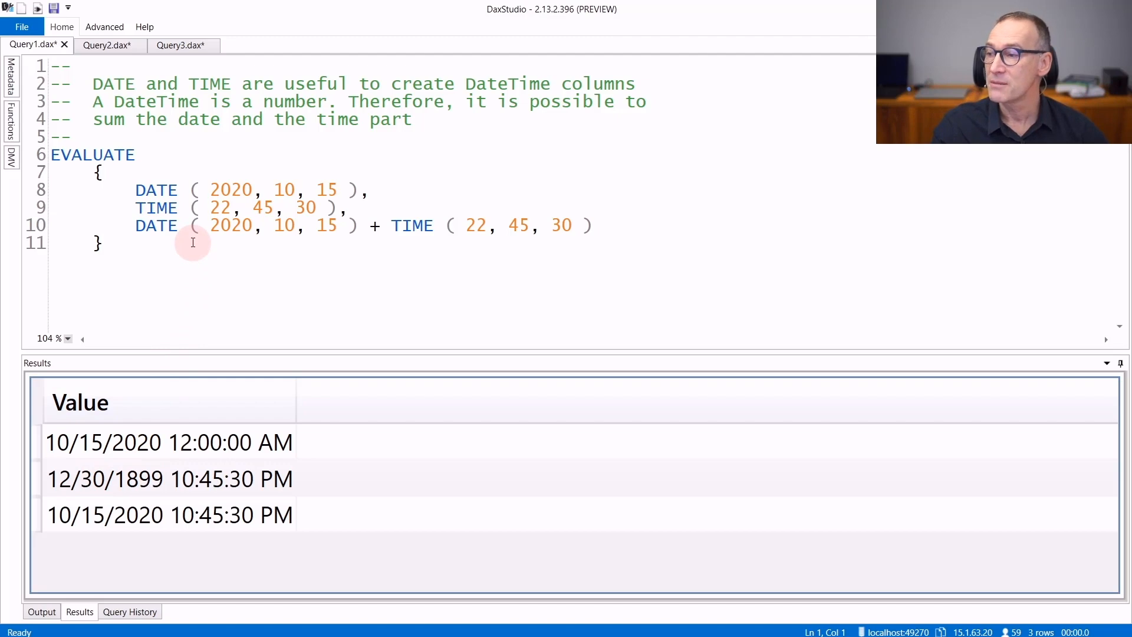
{"action": "mouse_move", "coordinate": [237, 225]}
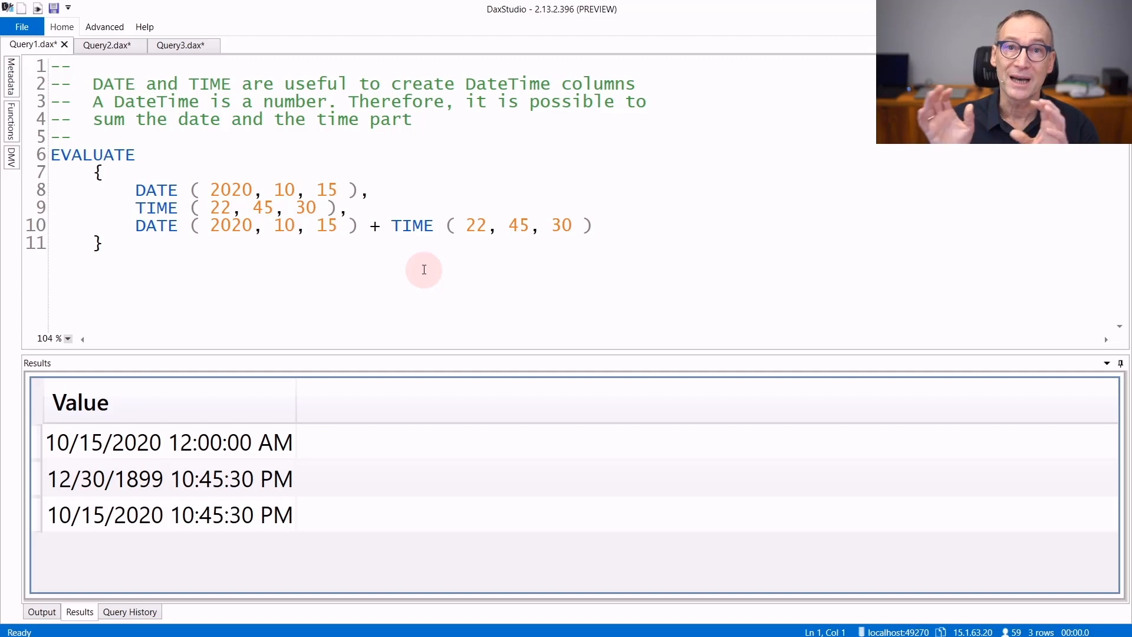
{"action": "mouse_move", "coordinate": [386, 320]}
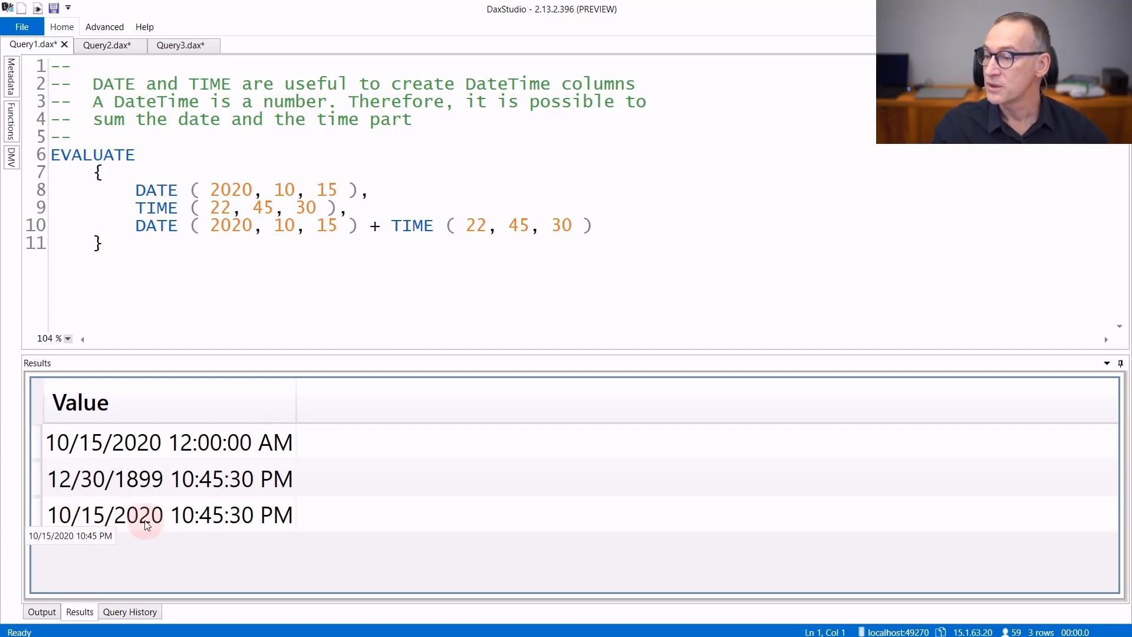
{"action": "mouse_move", "coordinate": [241, 521]}
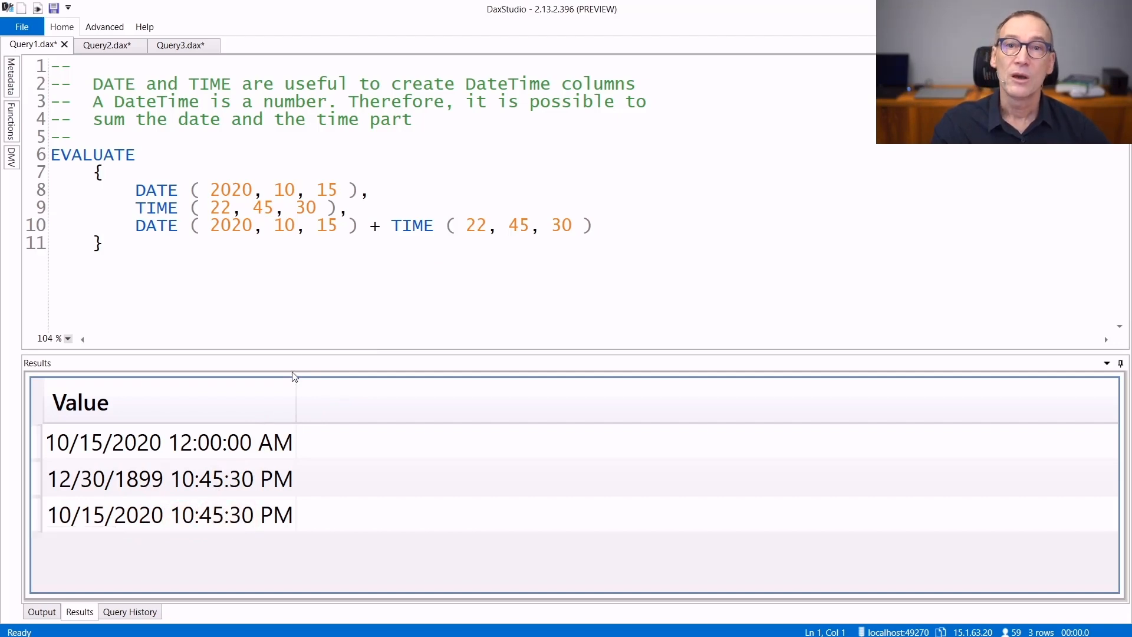
{"action": "mouse_move", "coordinate": [303, 346]}
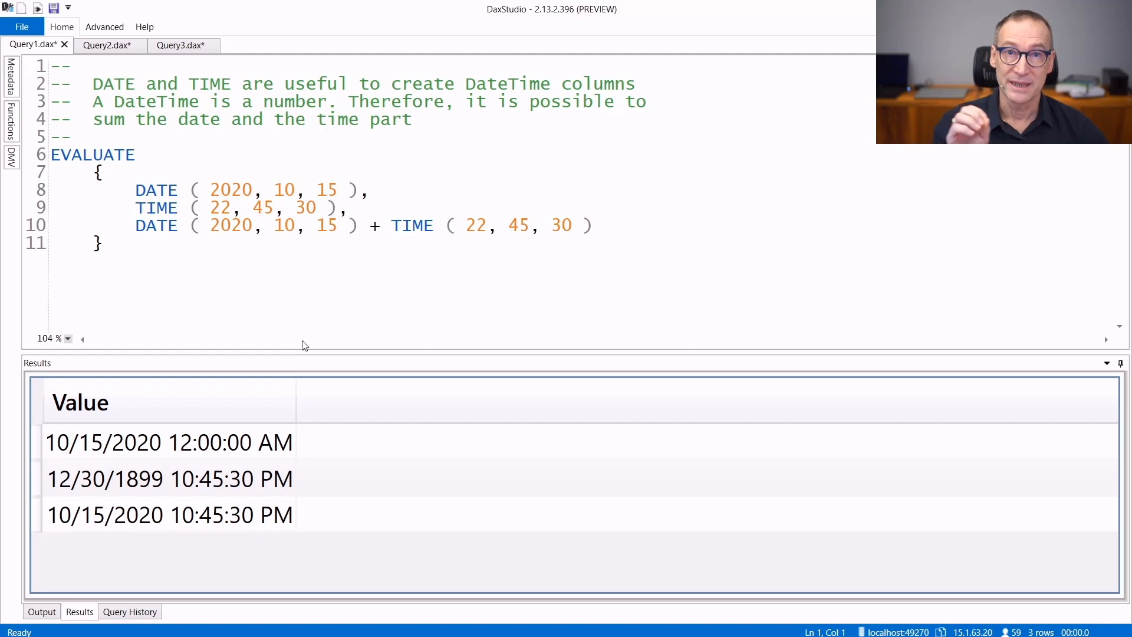
{"action": "left_click", "coordinate": [101, 45]}
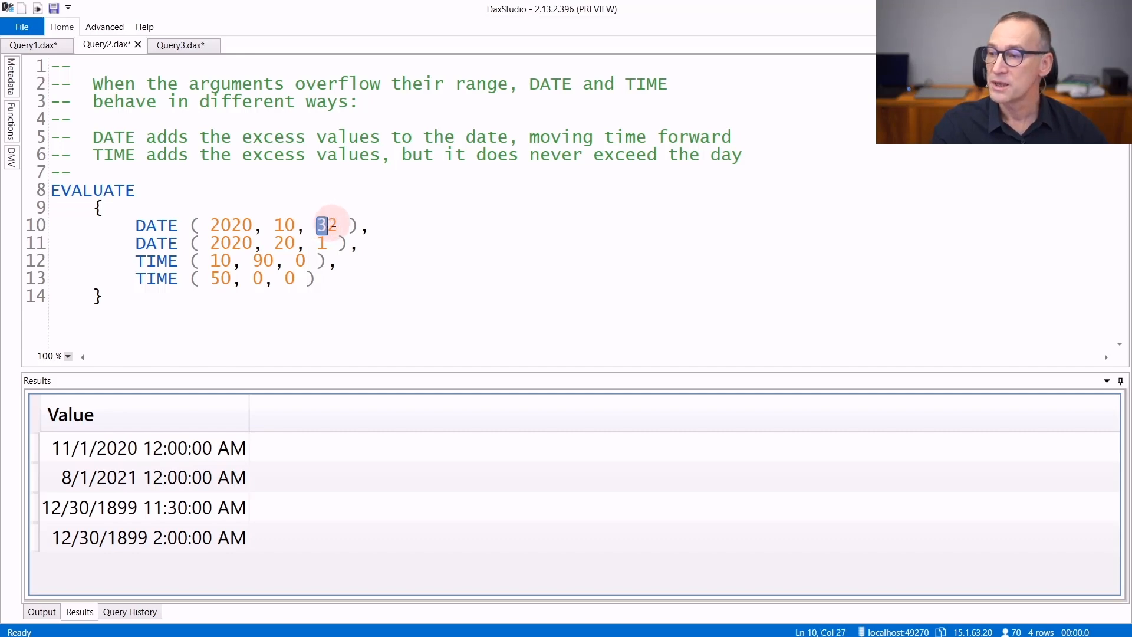
{"action": "type", "text": "2"}
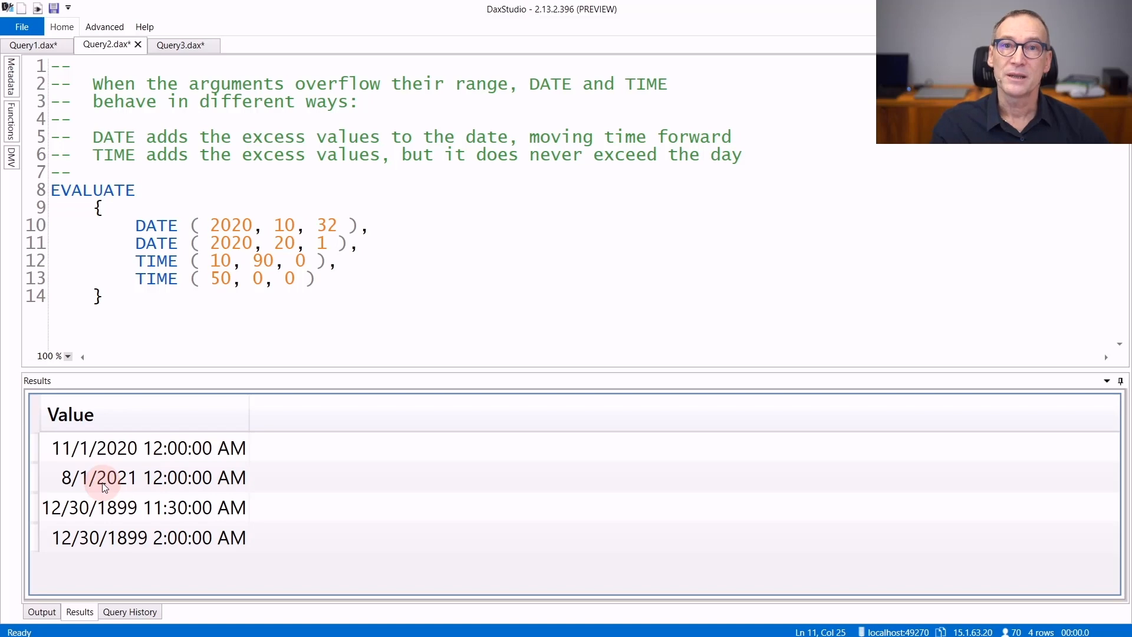
{"action": "mouse_move", "coordinate": [205, 481]}
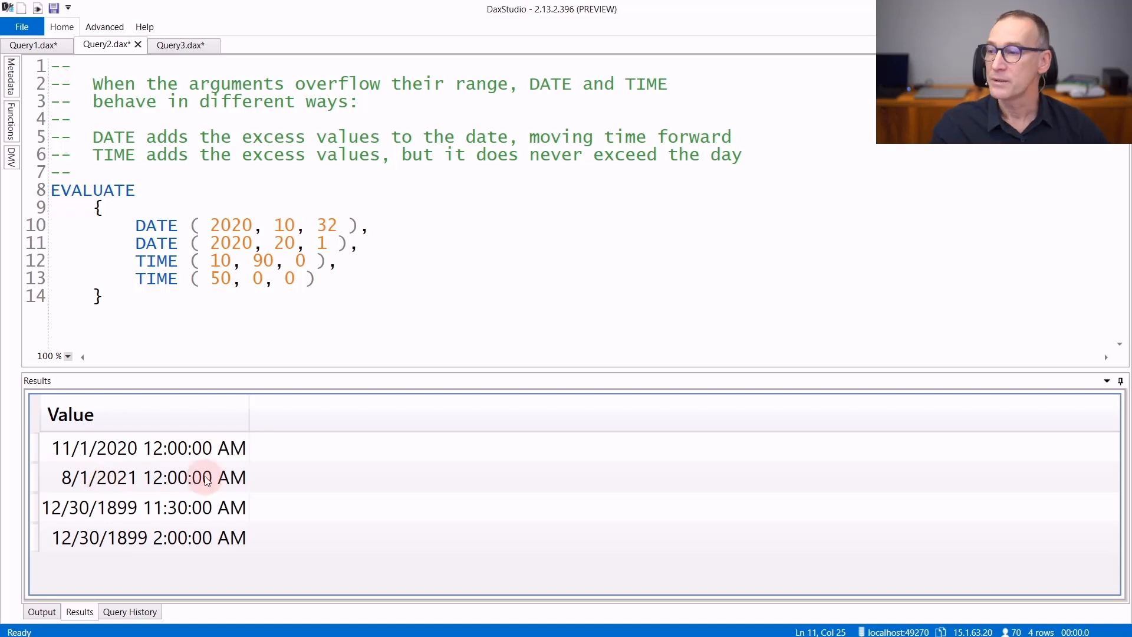
{"action": "mouse_move", "coordinate": [268, 261]}
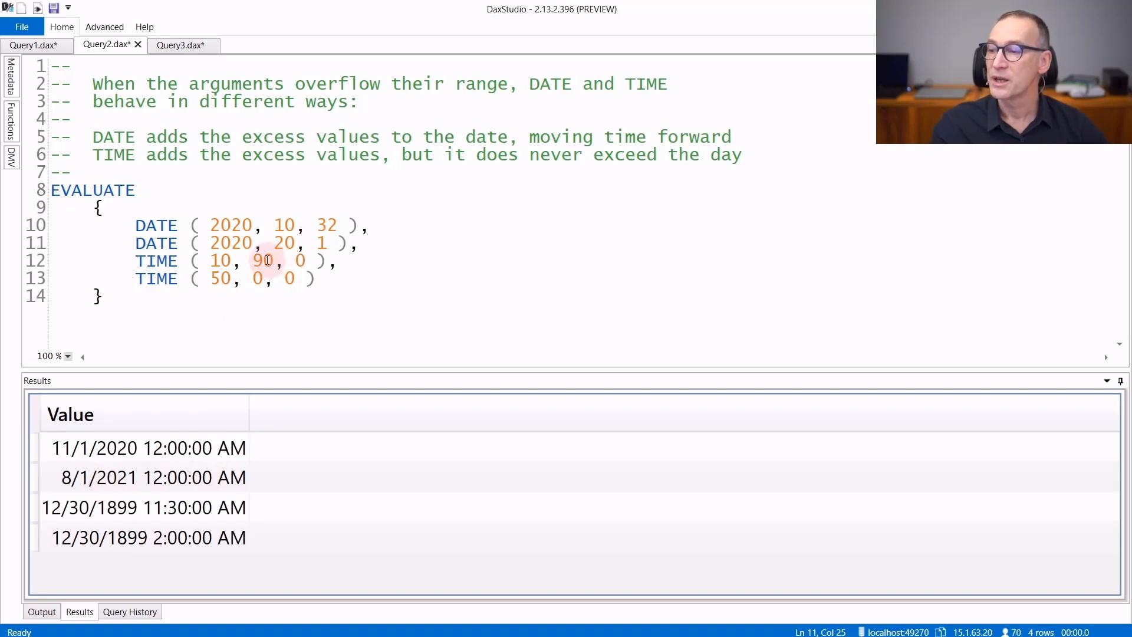
{"action": "double_click", "coordinate": [258, 261]}
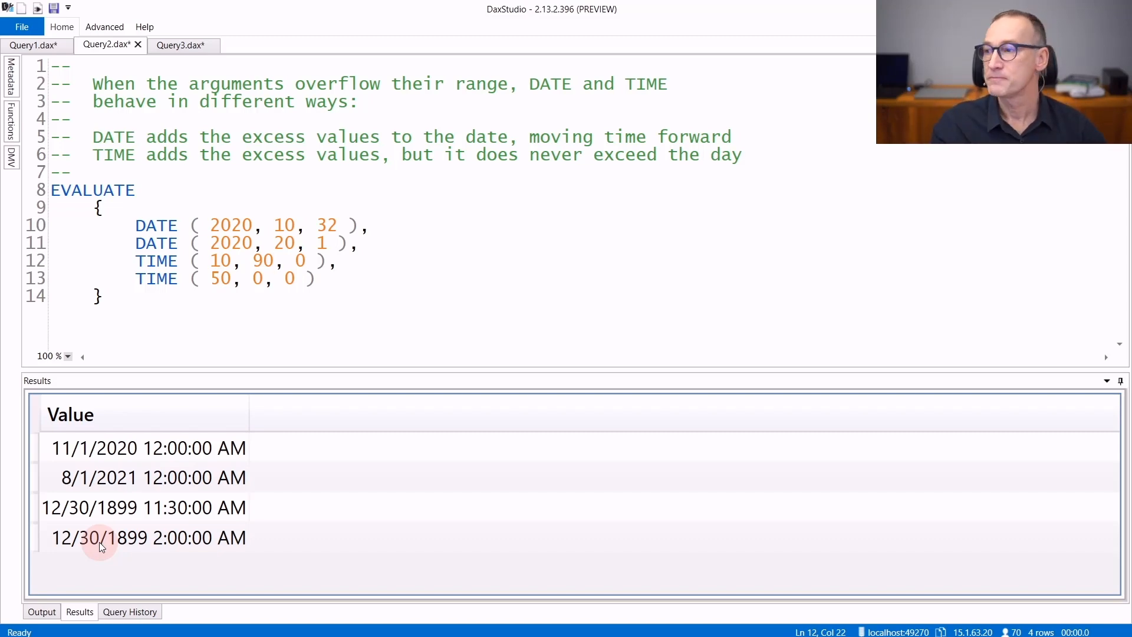
Show Query3.dax and compare the one-year-later columns from DATE and EDATE in the results grid.
{"action": "left_click", "coordinate": [179, 45]}
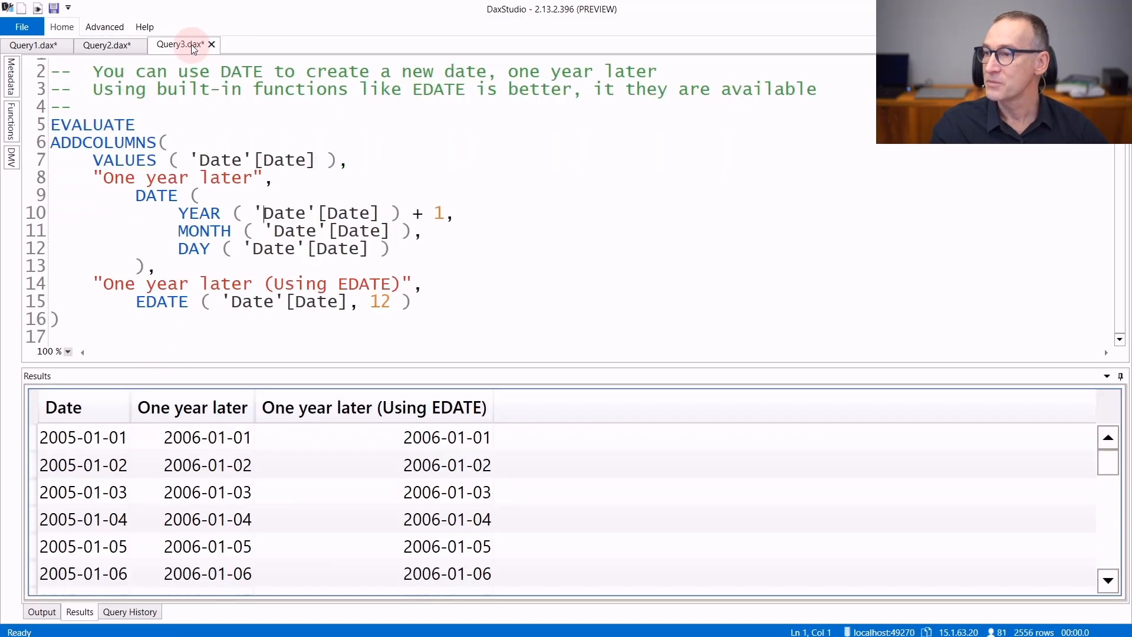
{"action": "mouse_move", "coordinate": [520, 251]}
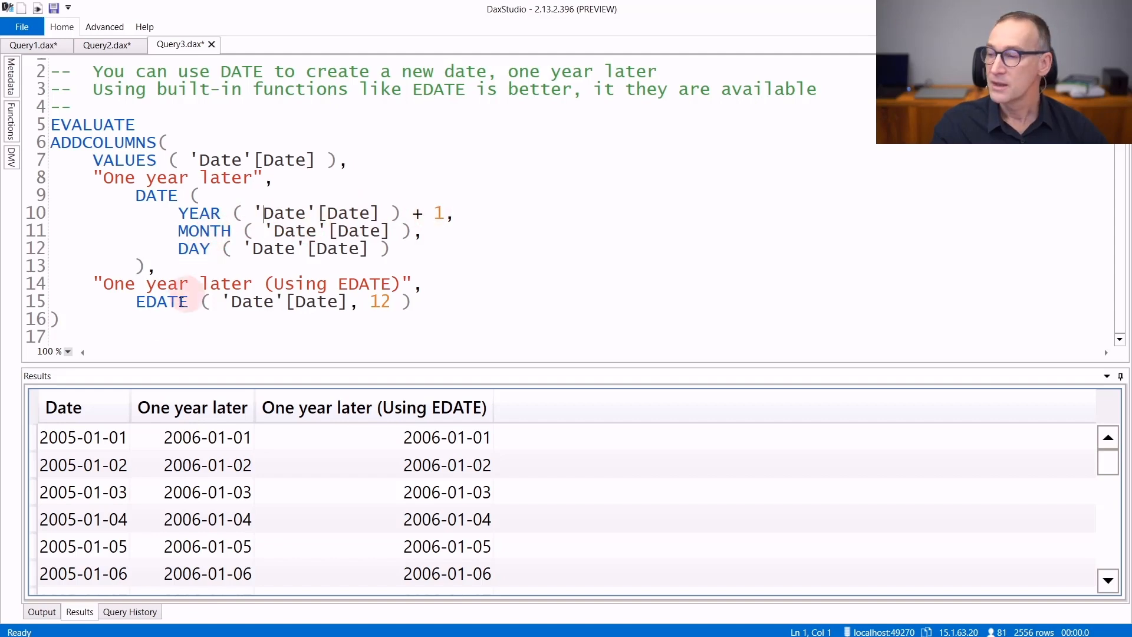
{"action": "mouse_move", "coordinate": [208, 436]}
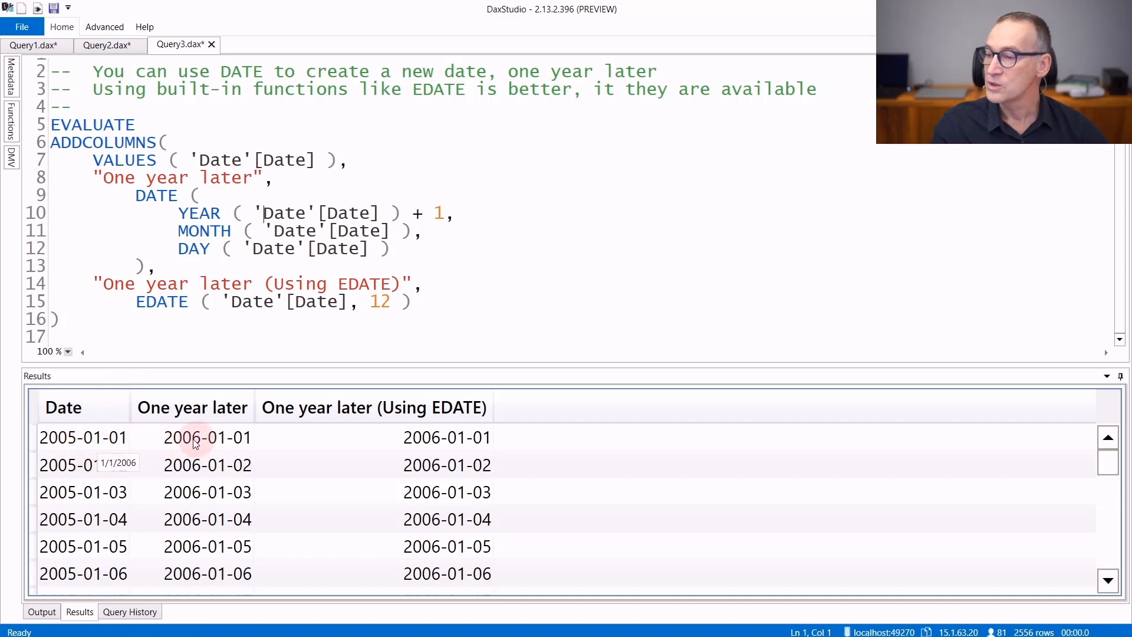
{"action": "scroll", "scroll_direction": "down", "scroll_amount": 3}
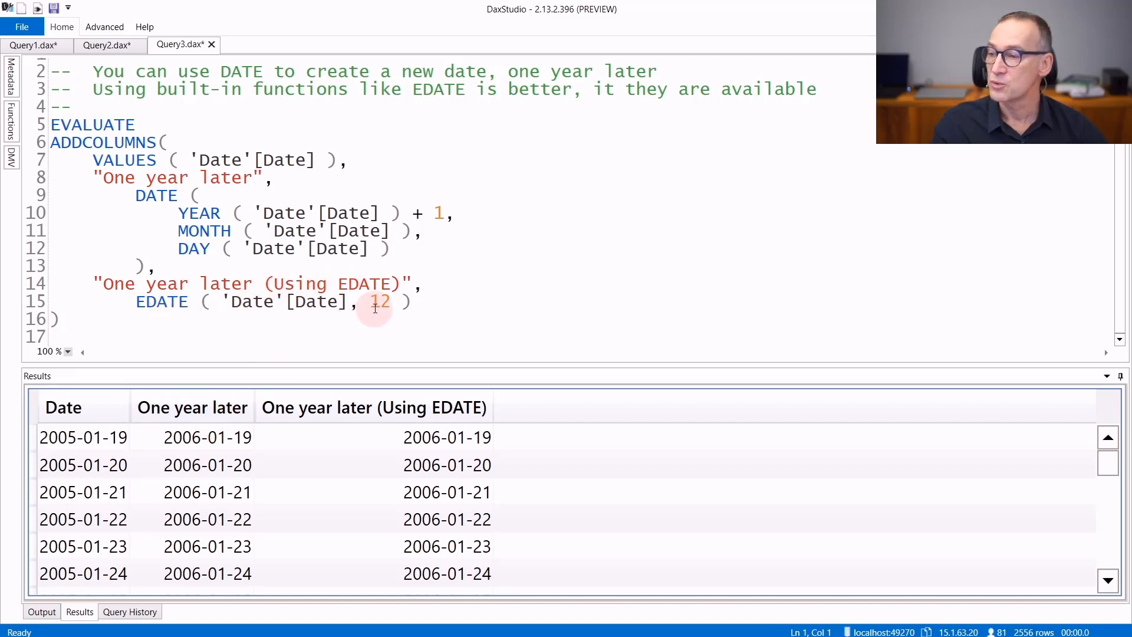
{"action": "mouse_move", "coordinate": [251, 301]}
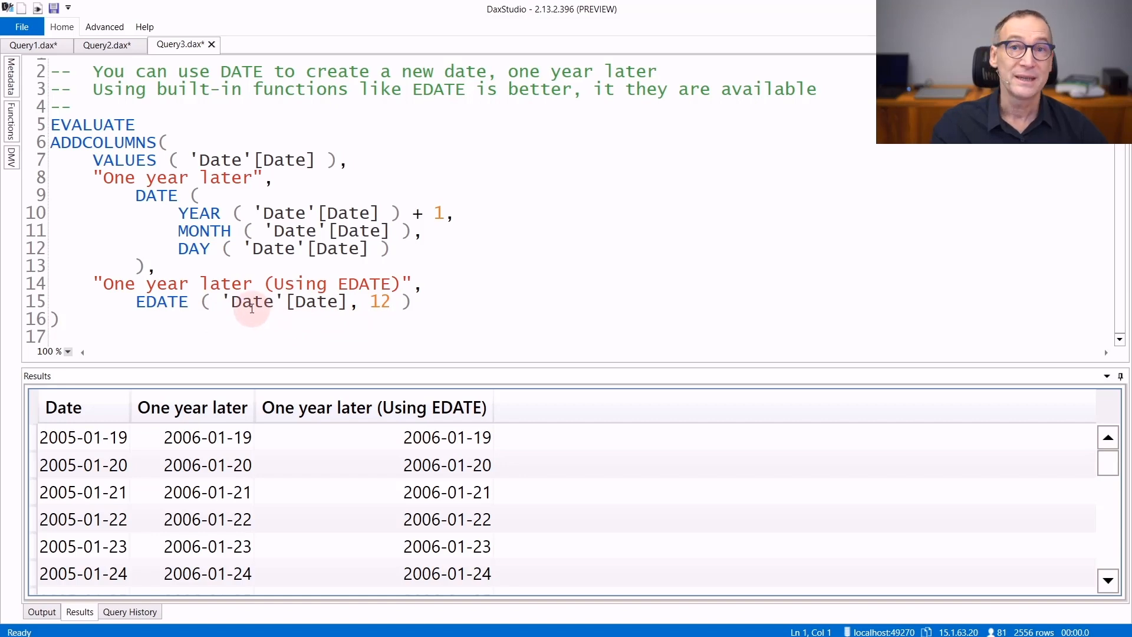